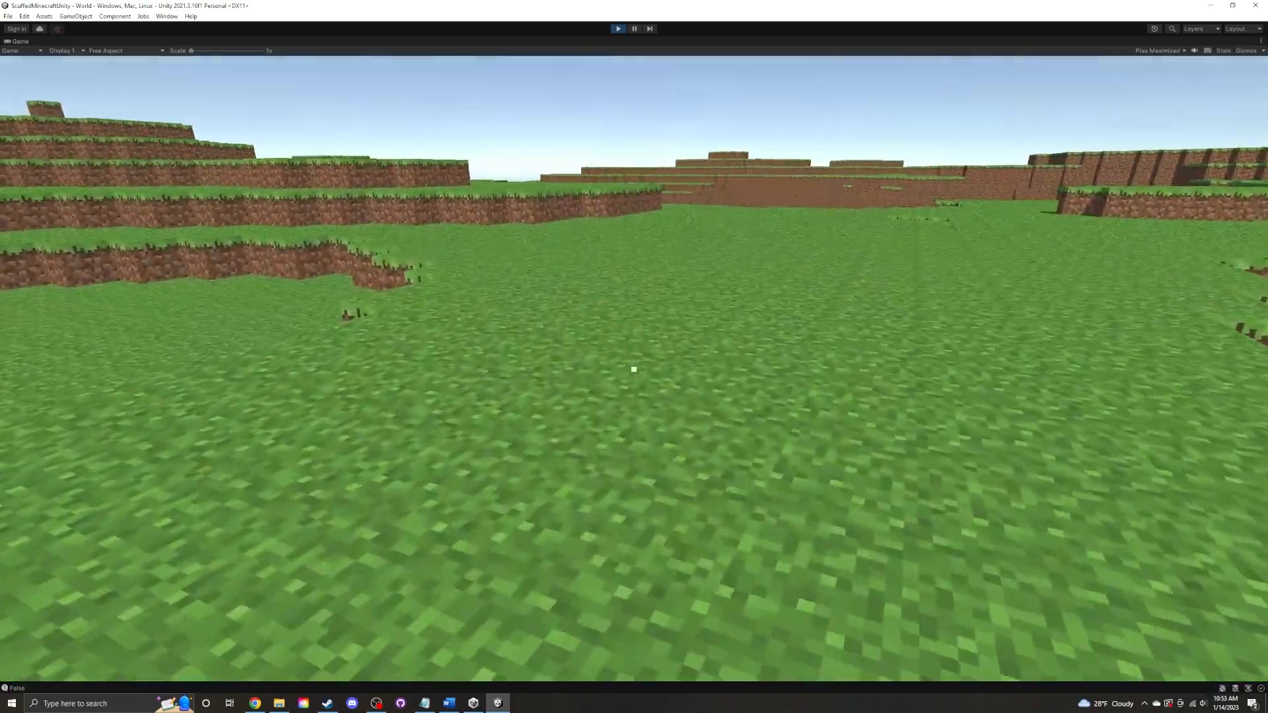
- Exit Play mode and return to World.cs in Visual Studio
{"action": "left_click", "coordinate": [522, 703]}
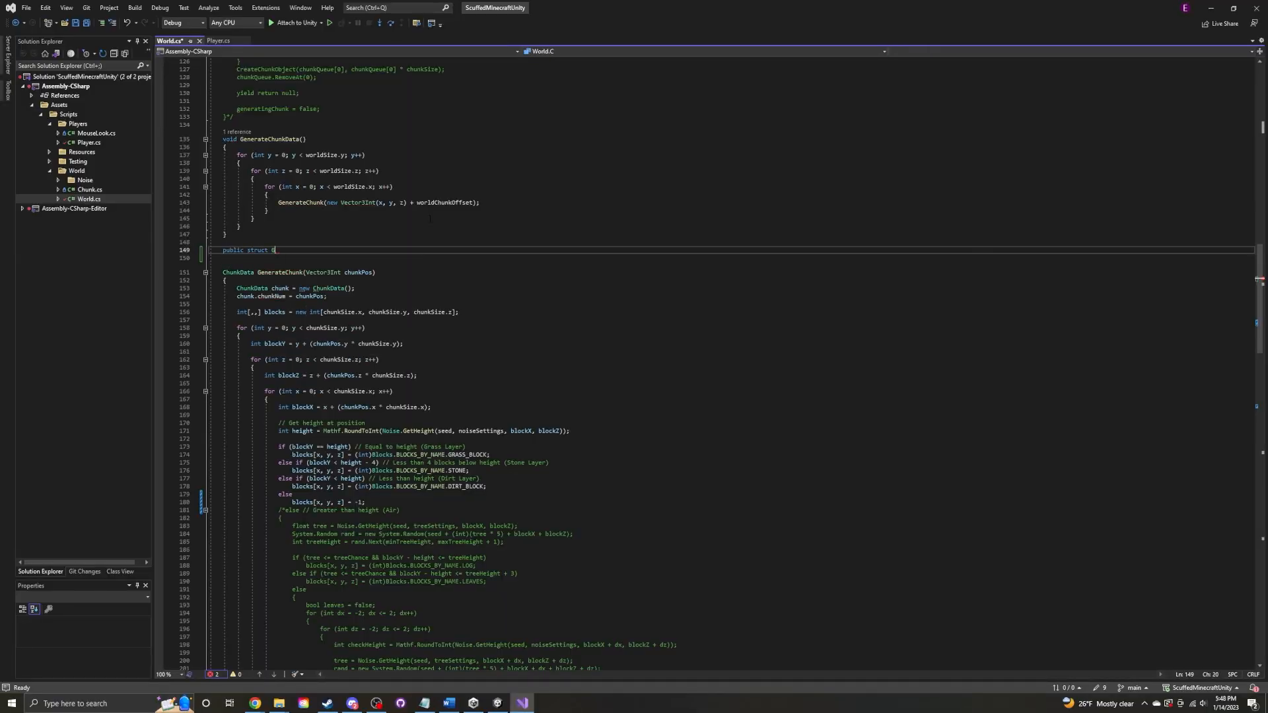
- Declare the 'public struct GenerateChunkJob : IJob' job struct in World.cs
{"action": "type", "text": "enerateChunkJob : IJob"}
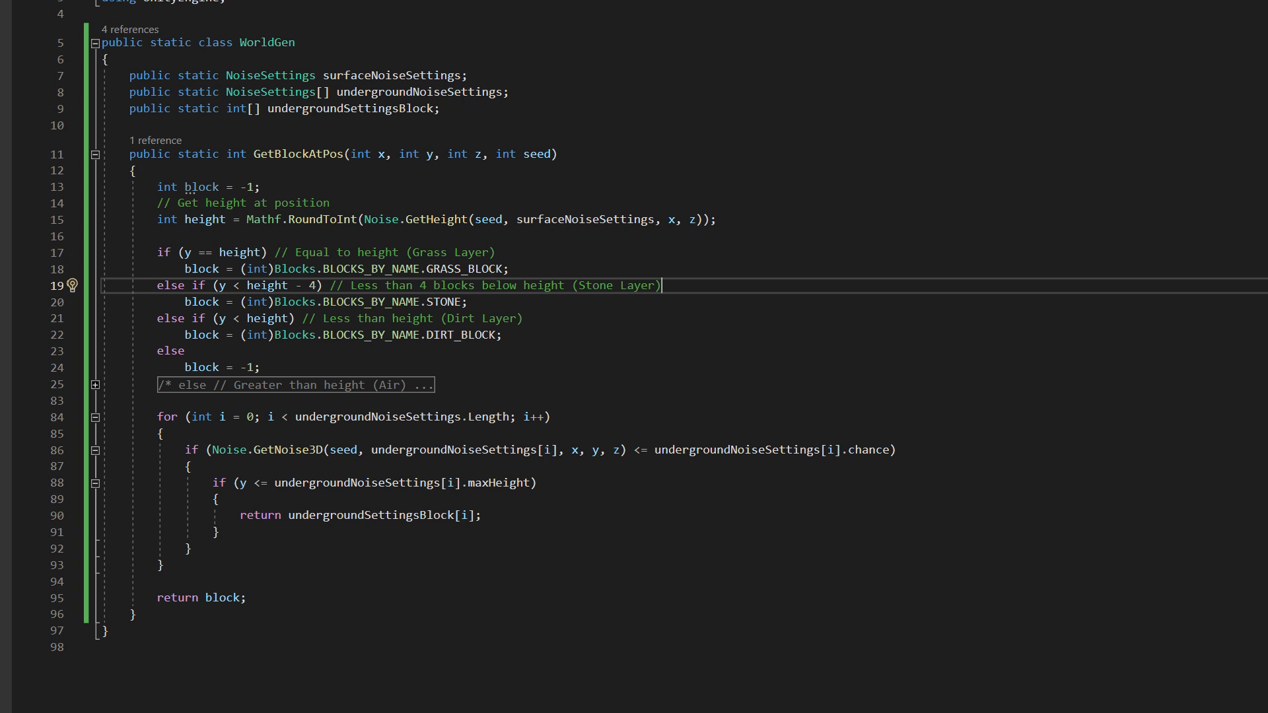
- Run Play mode to inspect the generated terrain with caves
{"action": "left_click", "coordinate": [39, 29]}
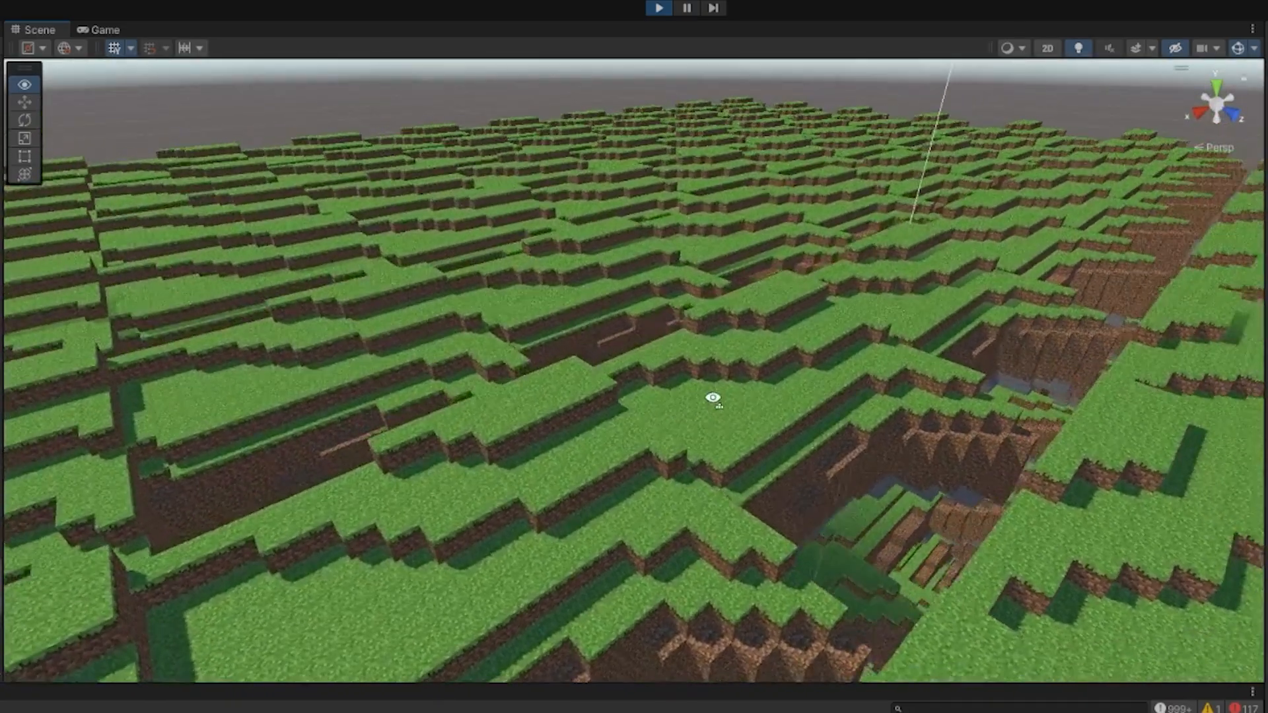
{"action": "left_click", "coordinate": [103, 30]}
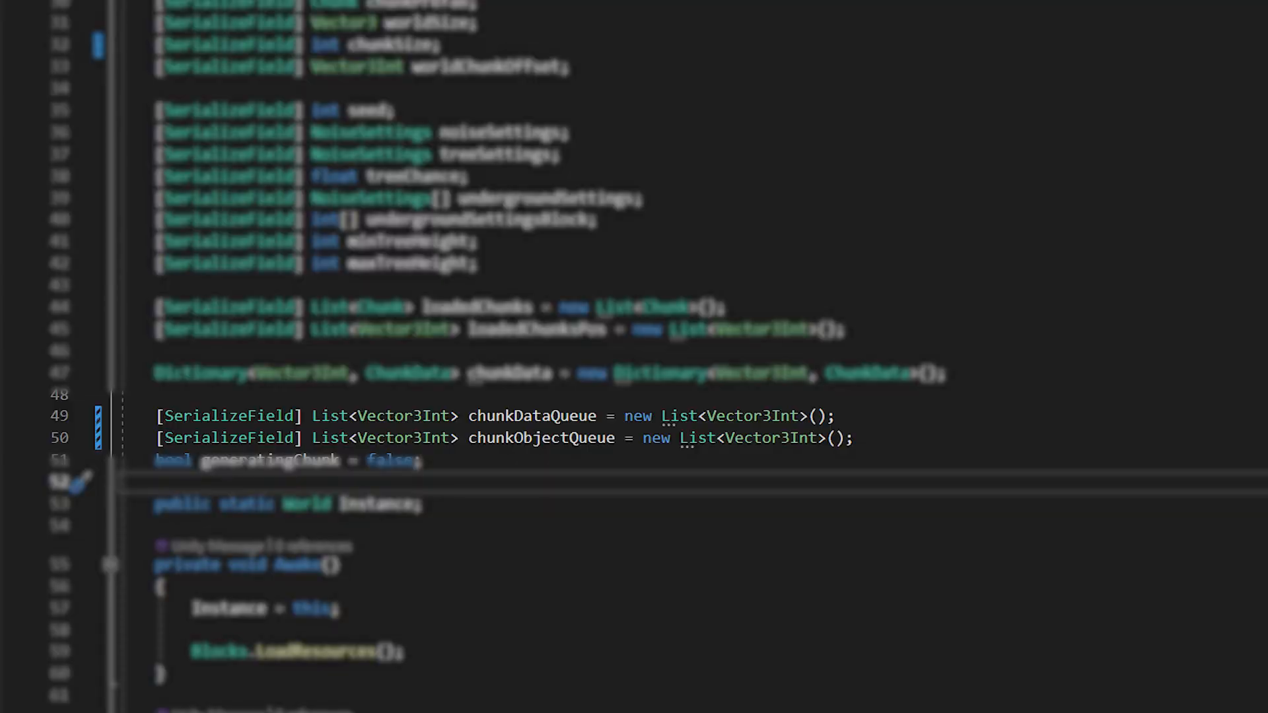
- Review the Update loop over chunkDataQueue, then stop the Play mode test run
{"action": "scroll", "scroll_direction": "down", "scroll_amount": 3}
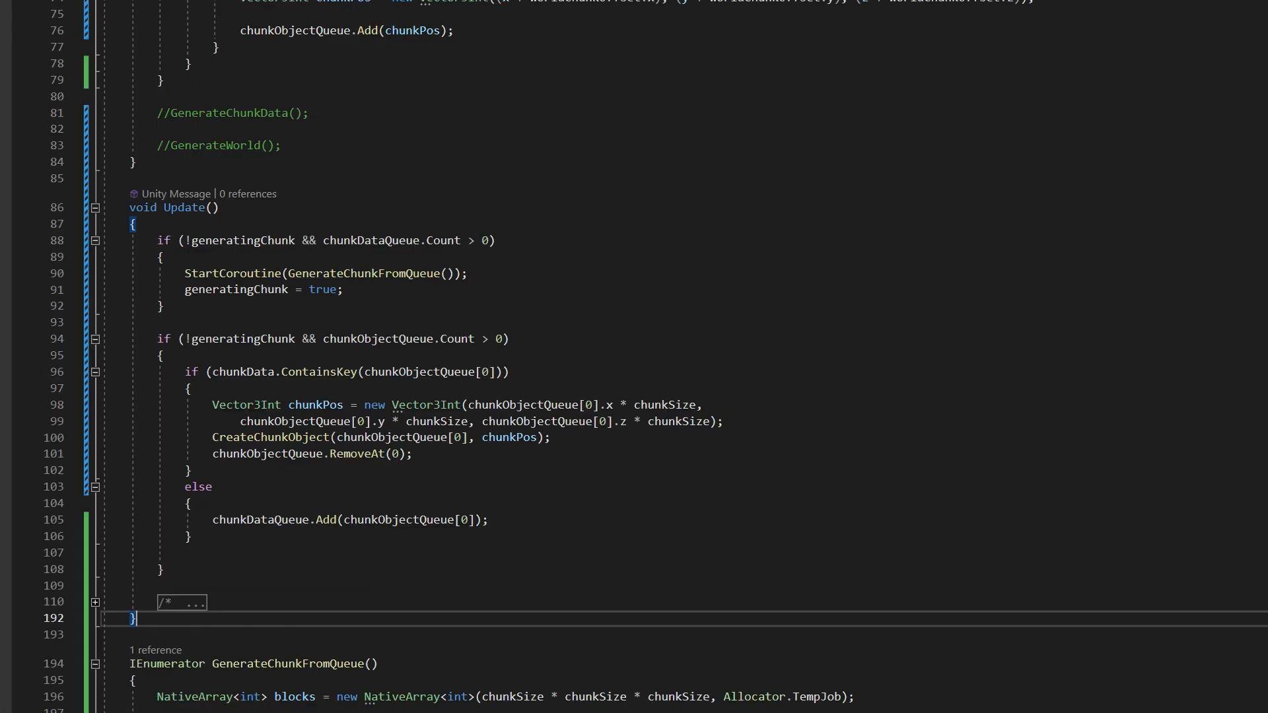
{"action": "scroll", "scroll_direction": "down", "scroll_amount": 3}
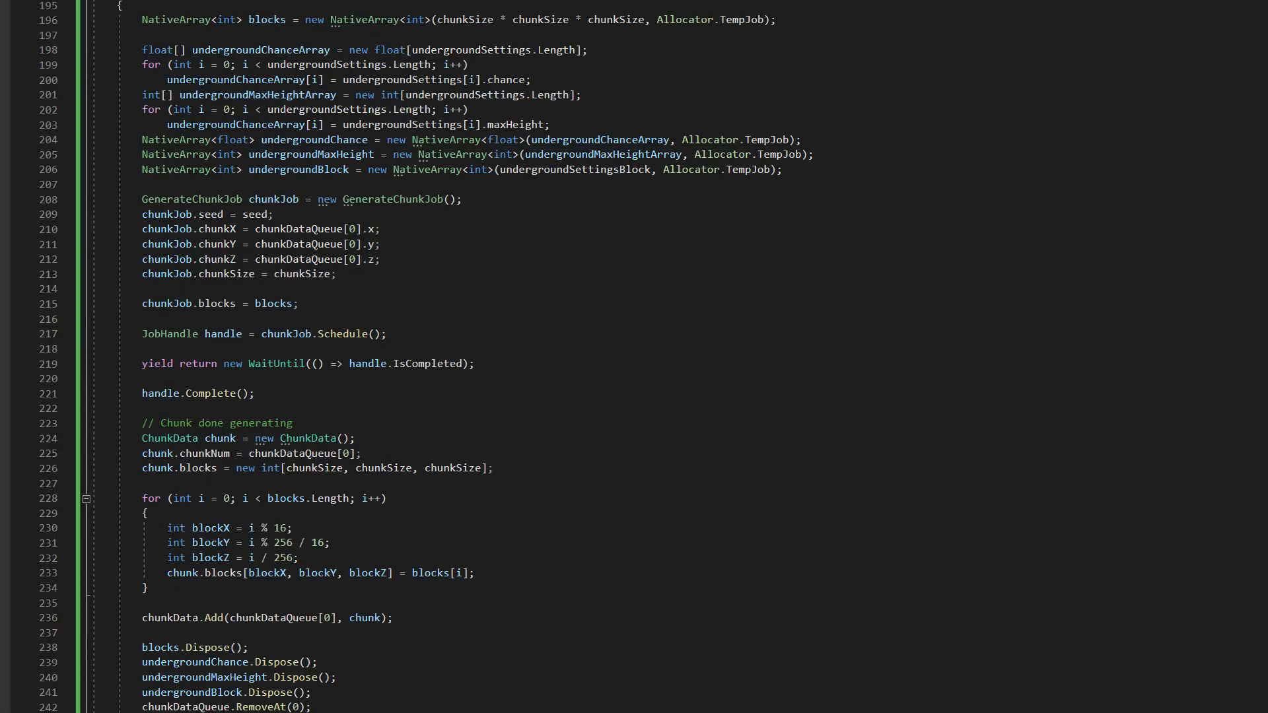
{"action": "scroll", "scroll_direction": "down", "scroll_amount": 3}
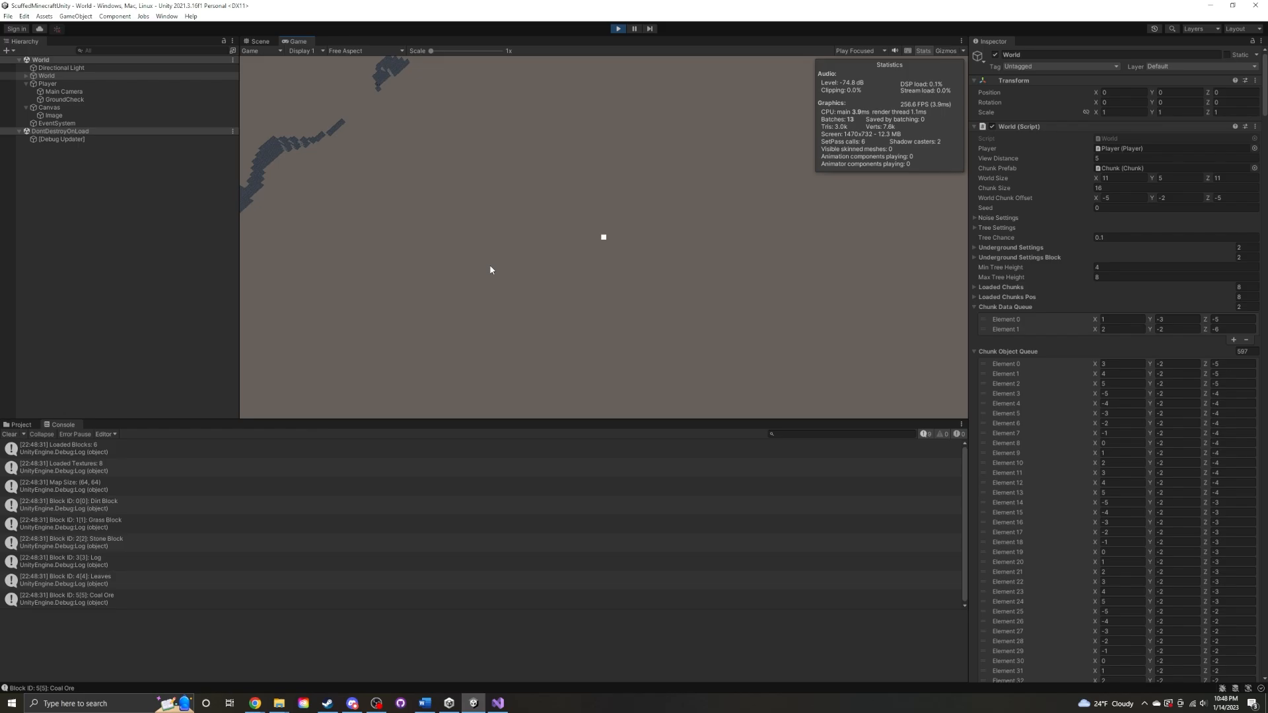
{"action": "left_click", "coordinate": [497, 702]}
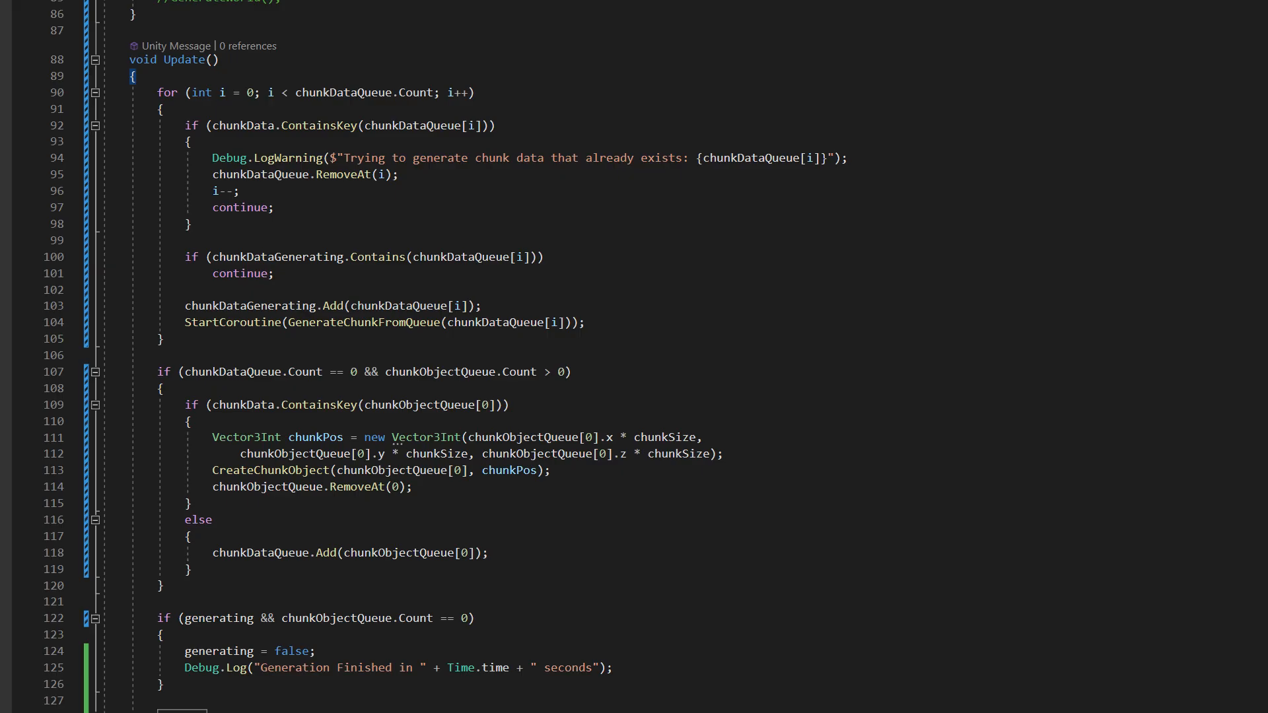